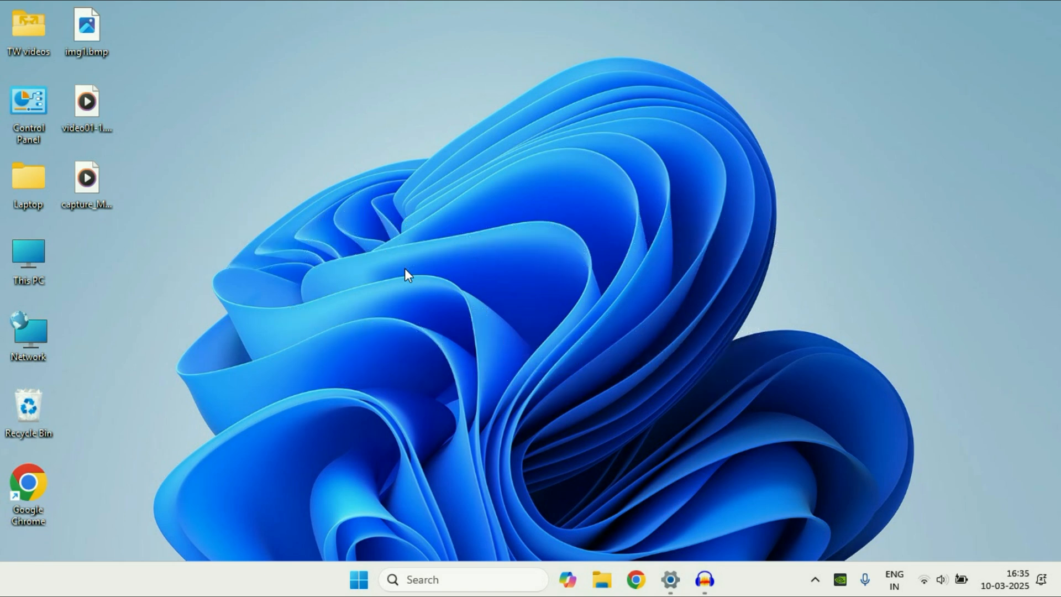
mouse_move(475, 276)
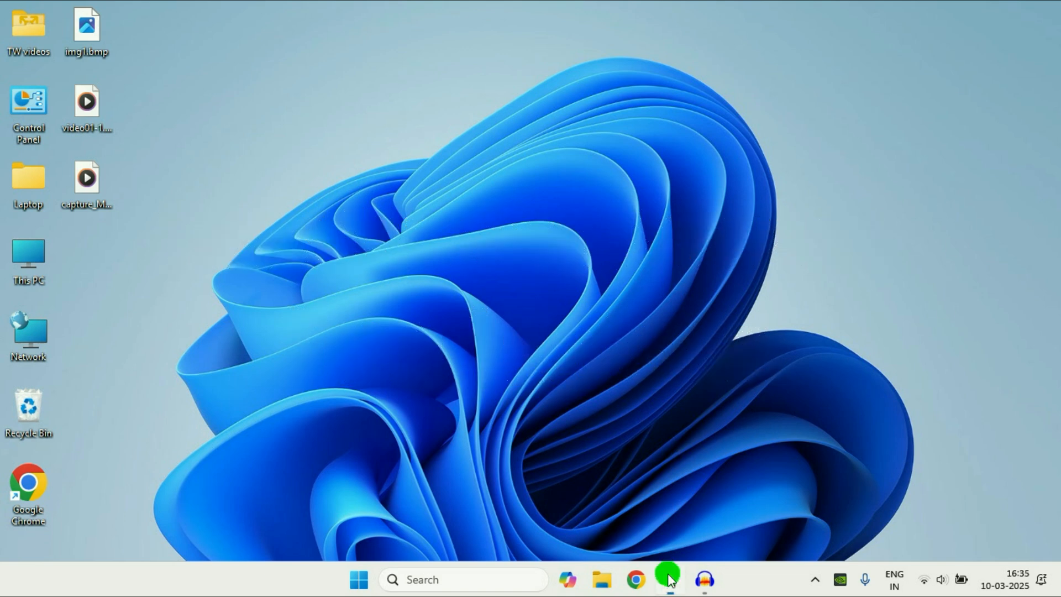
- Check the quick settings panel for Nearby sharing and close it again
left_click(668, 579)
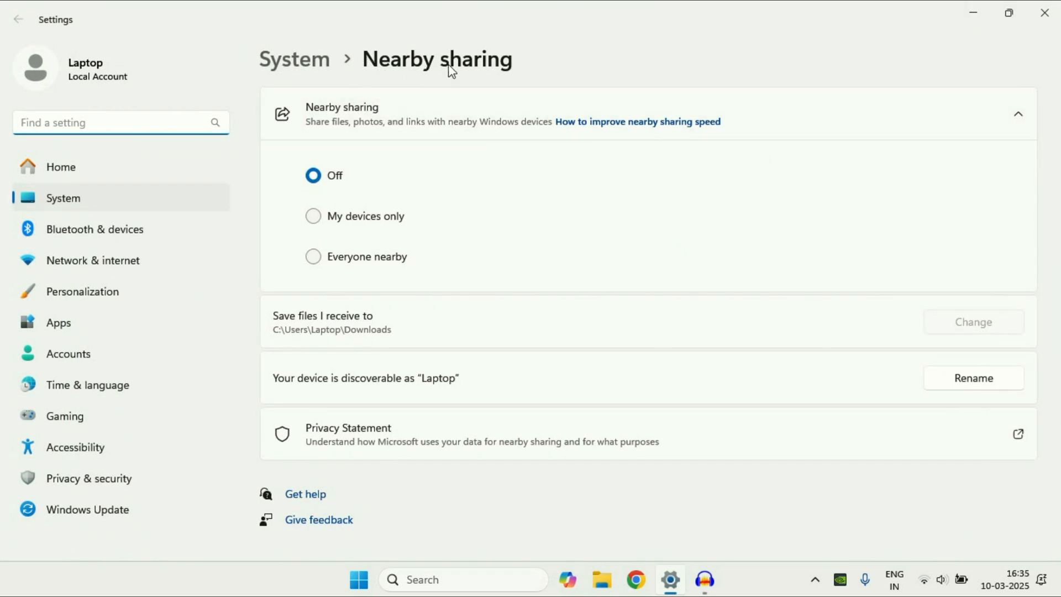
mouse_move(309, 123)
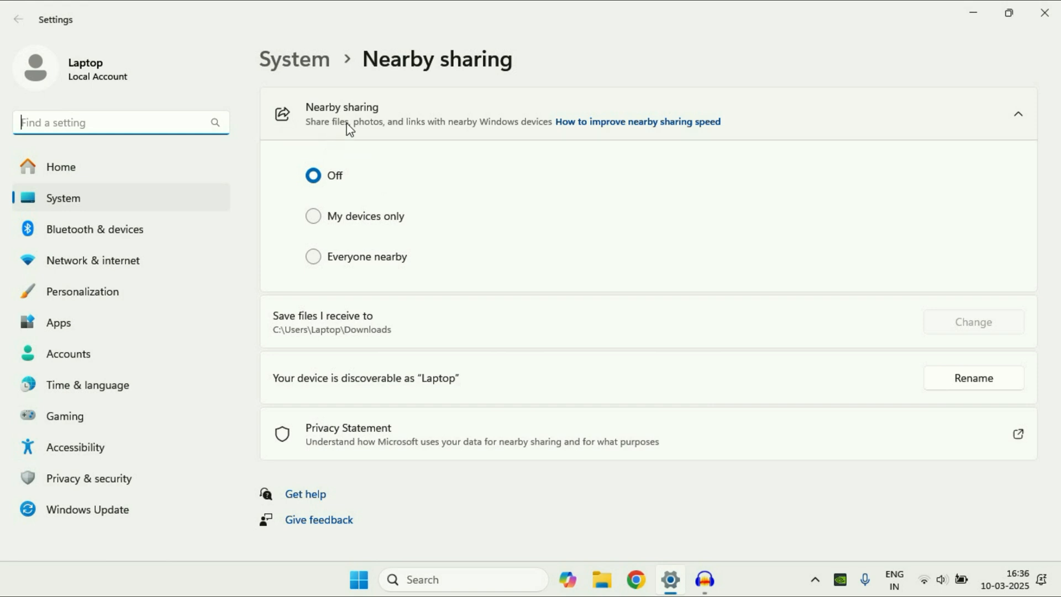
mouse_move(451, 130)
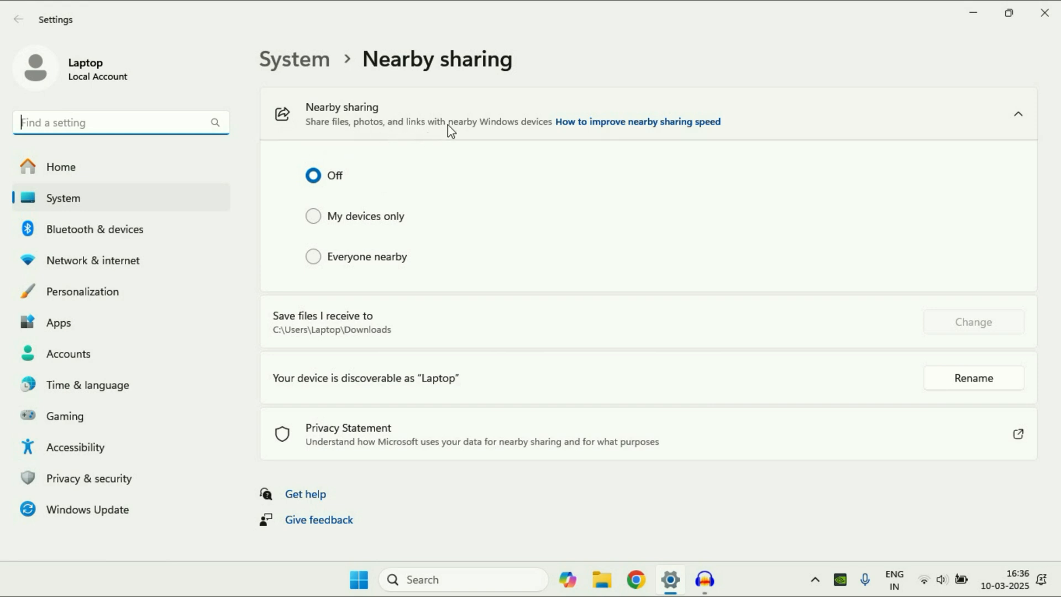
mouse_move(647, 133)
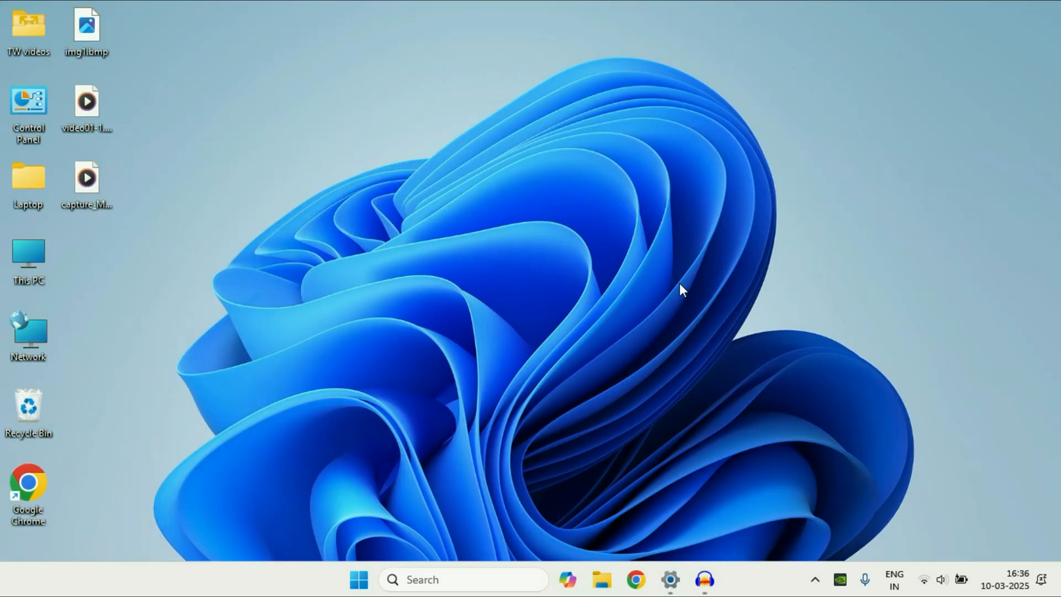
left_click(922, 580)
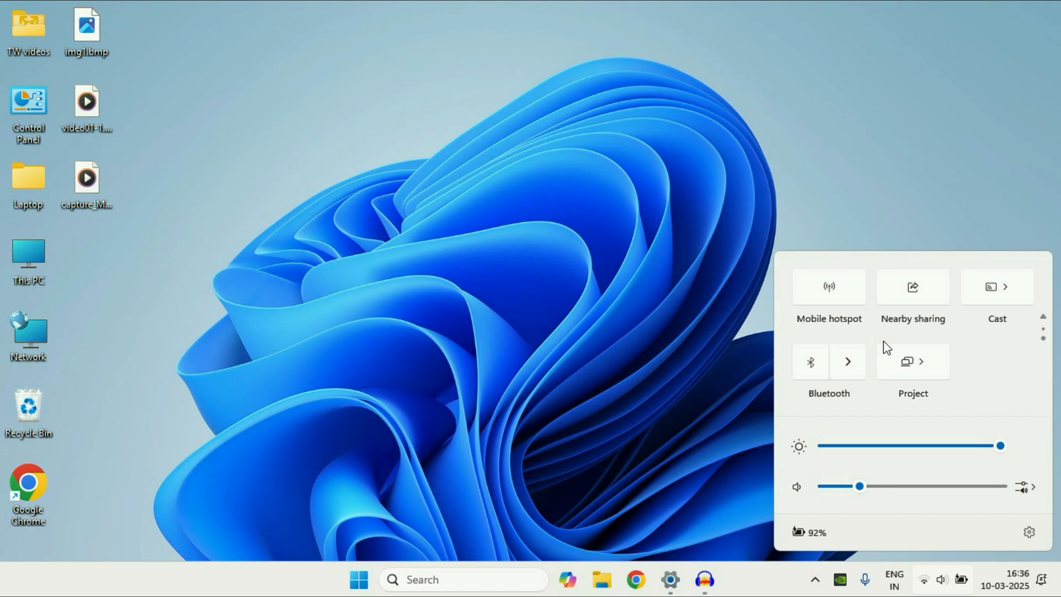
left_click(810, 360)
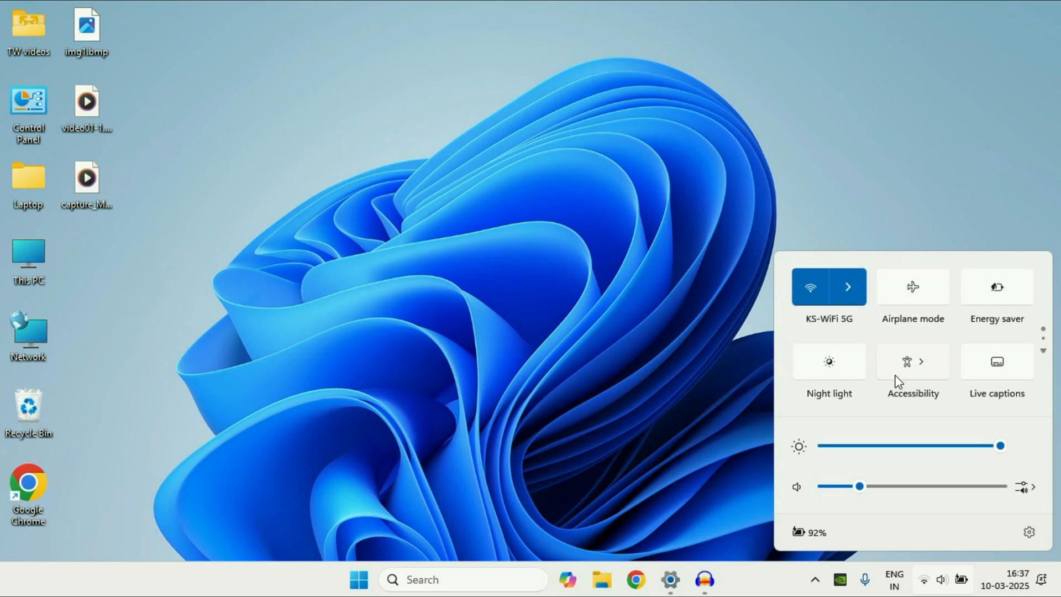
mouse_move(829, 325)
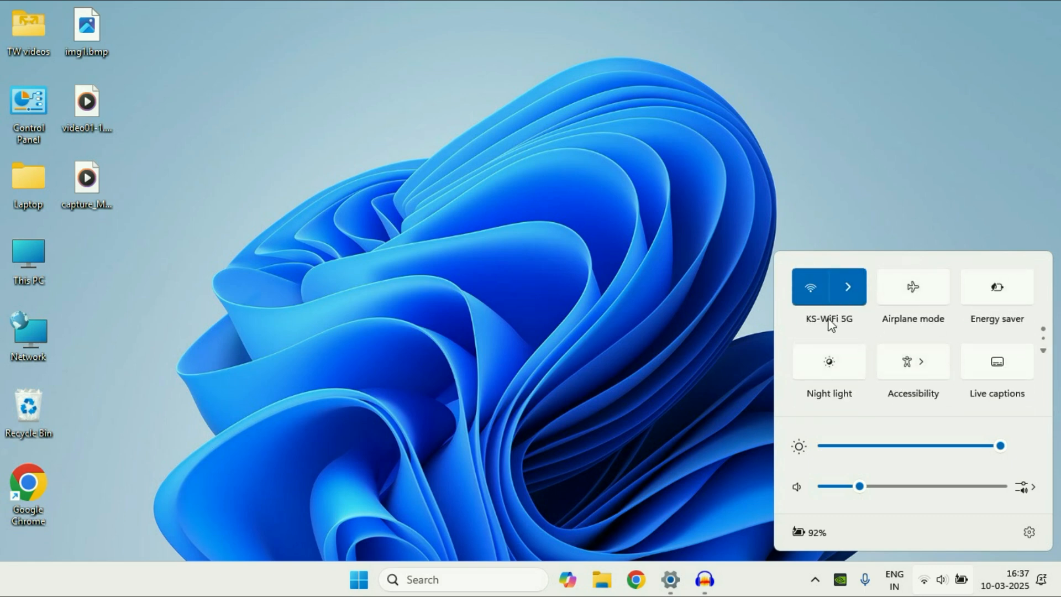
mouse_move(360, 194)
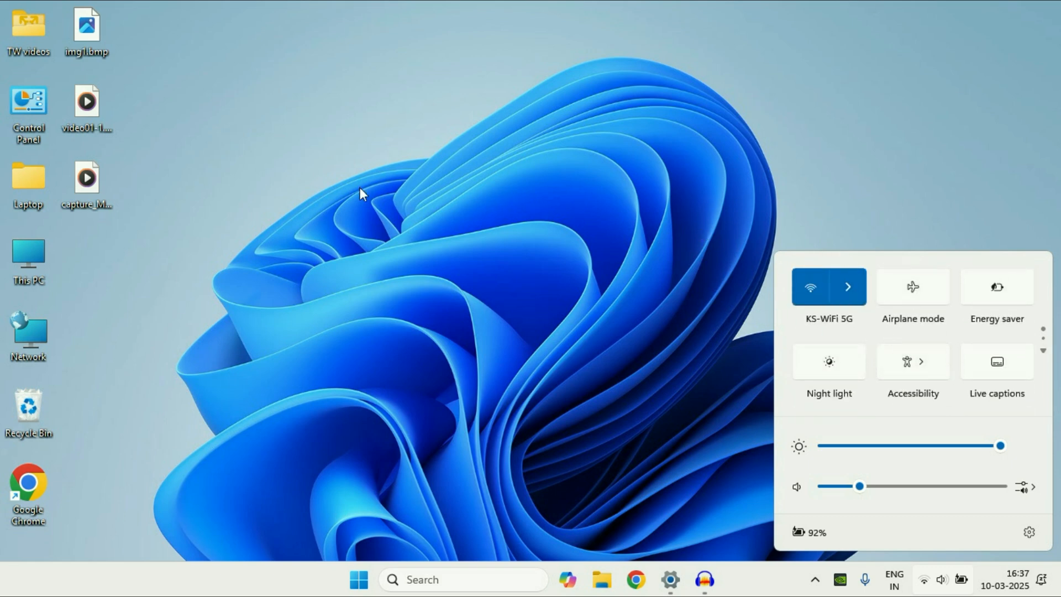
left_click(386, 198)
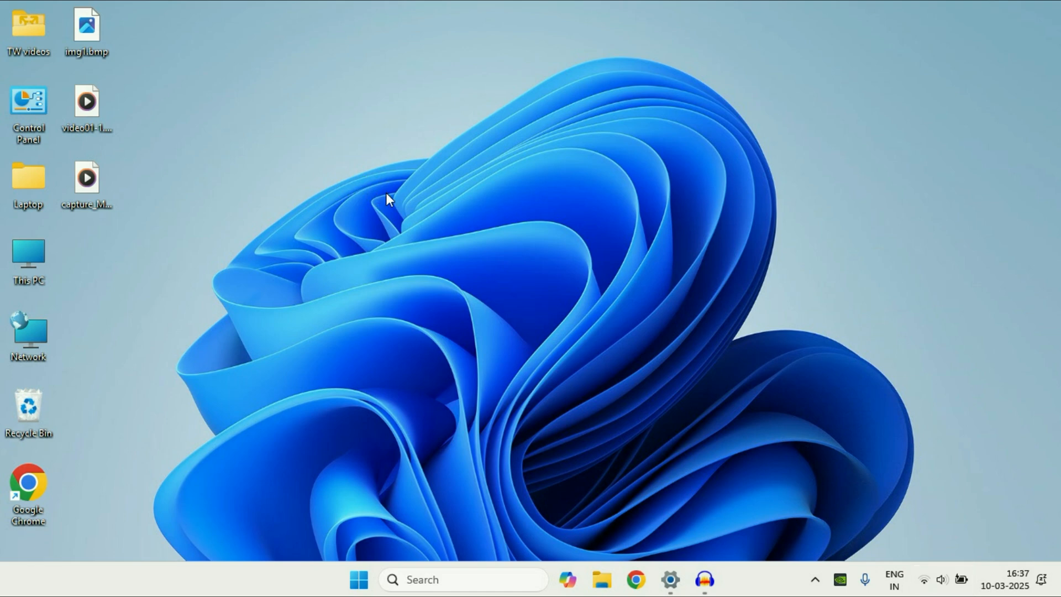
mouse_move(578, 392)
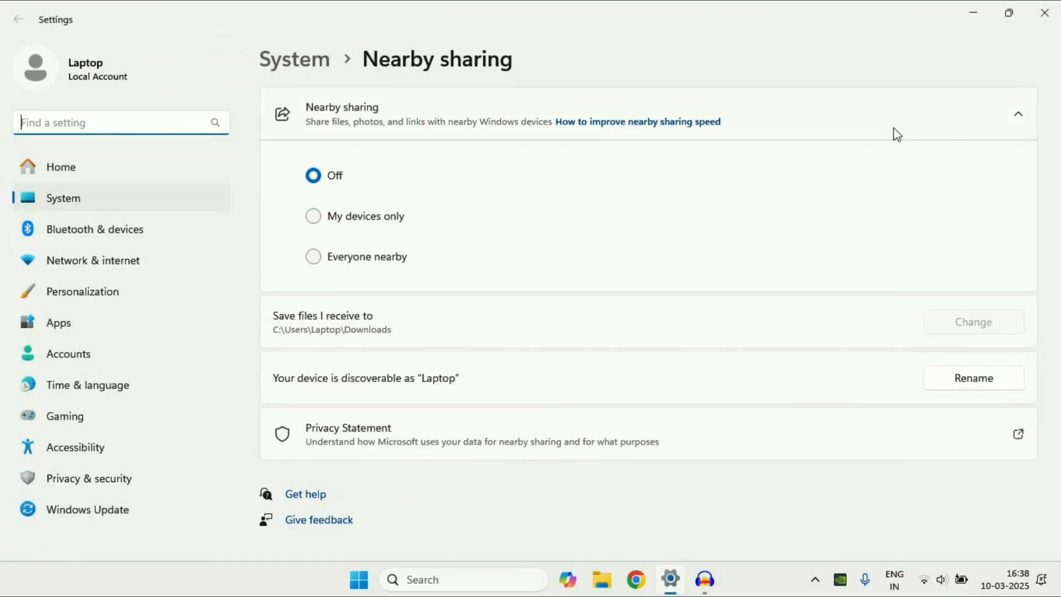
- Search Windows for 'nearby sharing settings' to surface the Nearby sharing settings page
left_click(1045, 12)
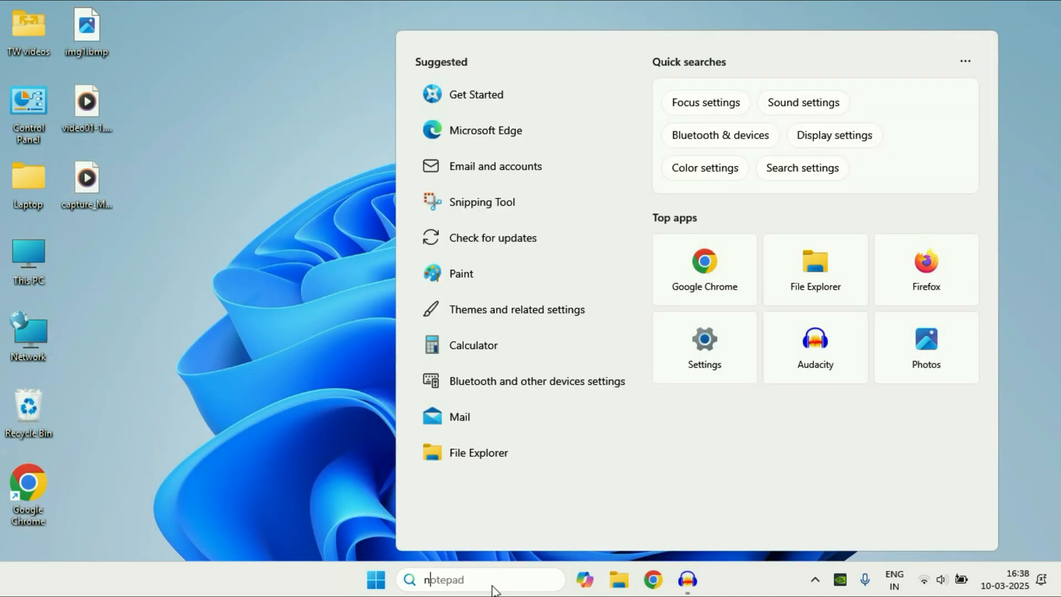
type("nearby sharing settings")
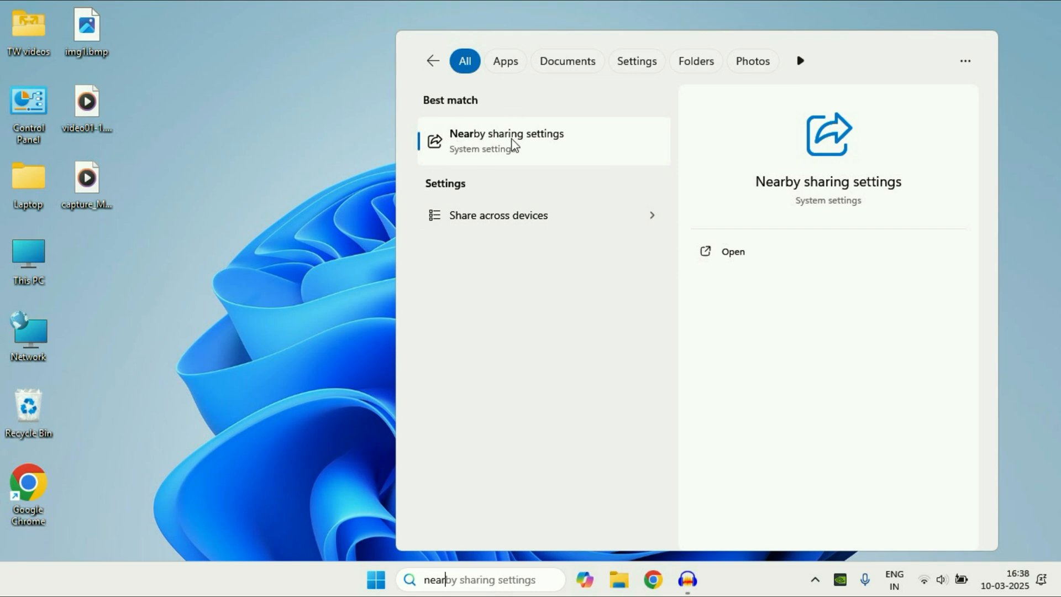
- Set Nearby sharing to Everyone nearby in Settings and return to the desktop
left_click(506, 140)
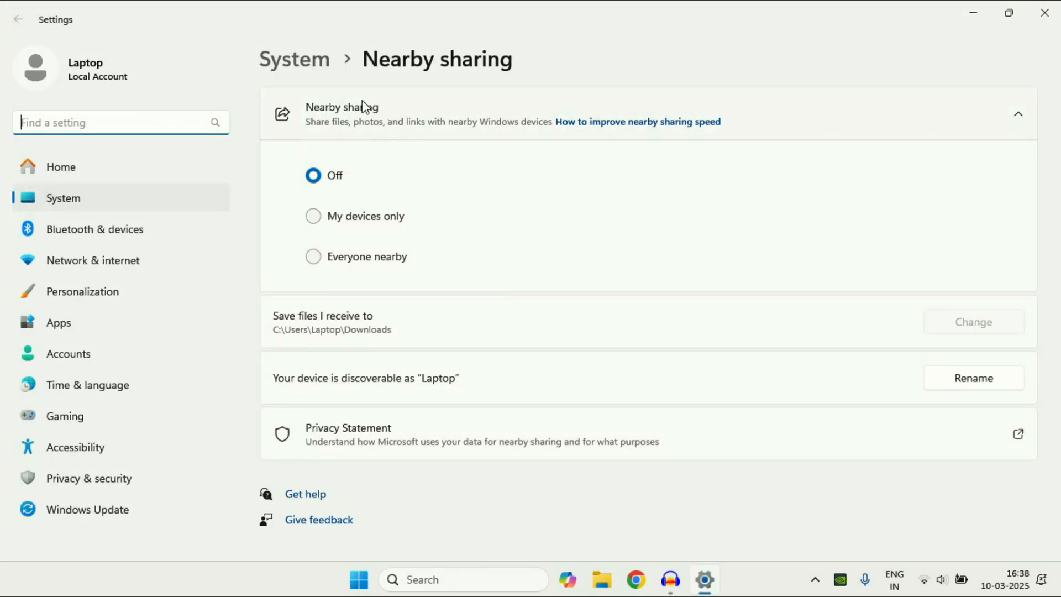
mouse_move(343, 133)
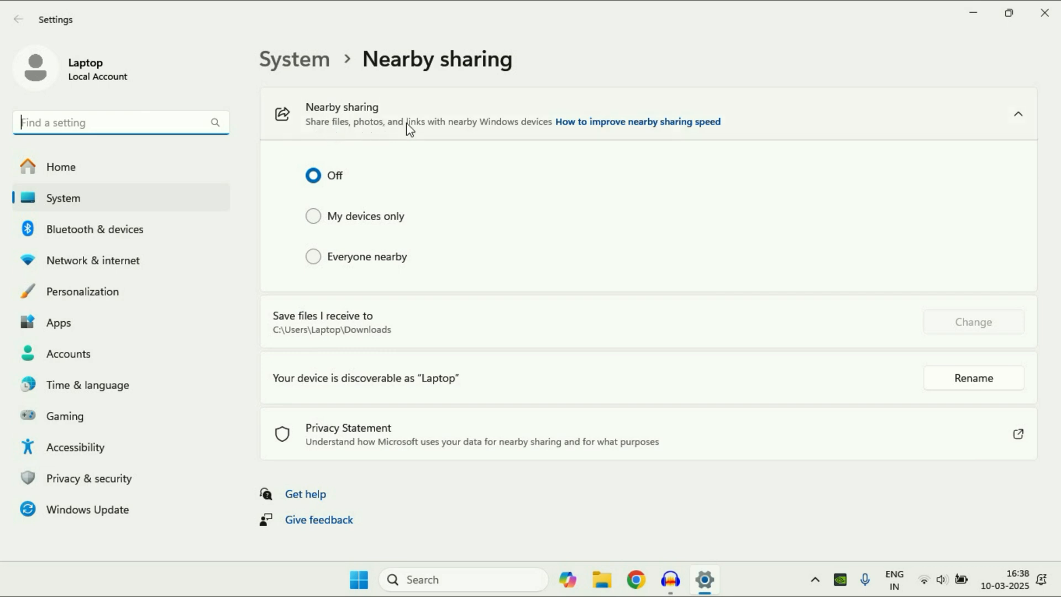
mouse_move(535, 130)
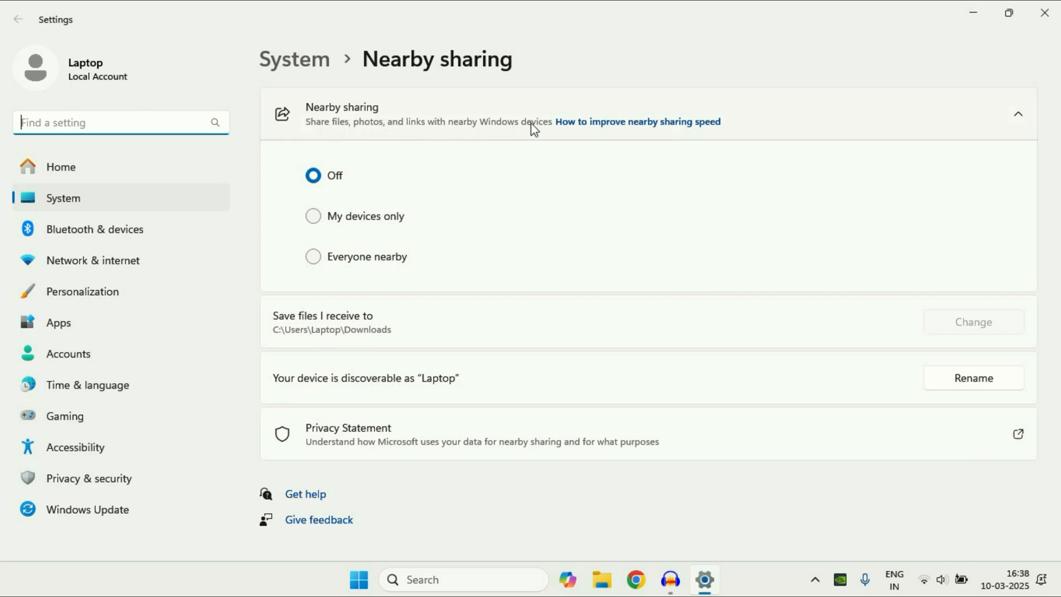
mouse_move(366, 238)
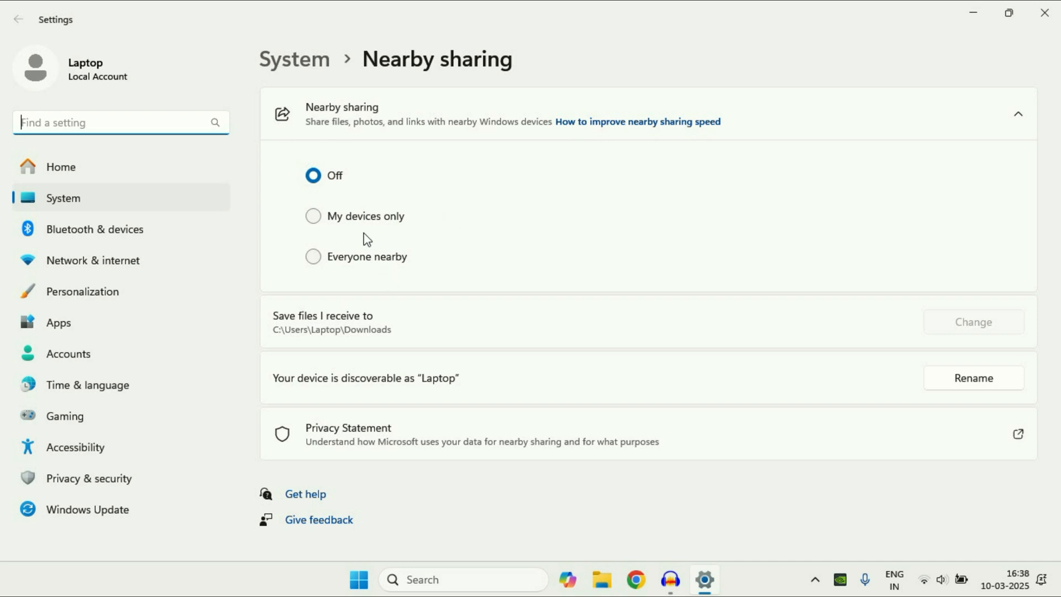
mouse_move(416, 261)
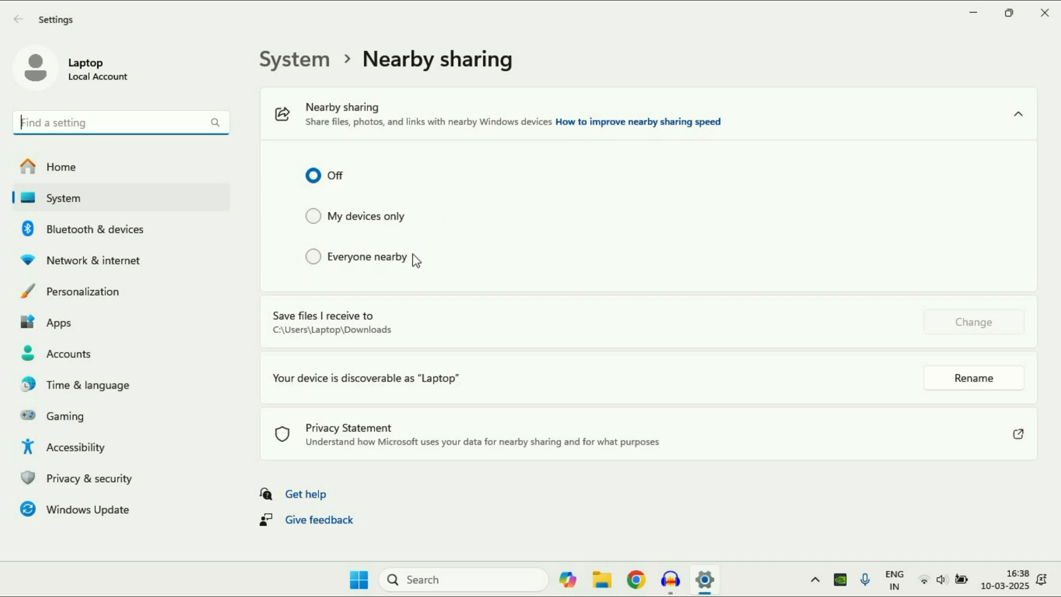
left_click(313, 256)
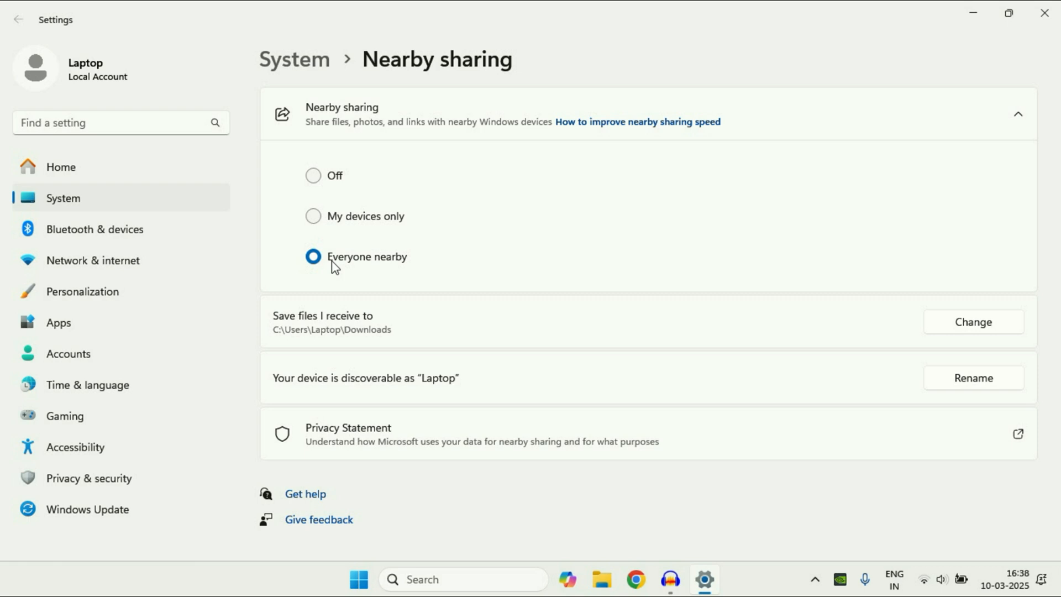
mouse_move(440, 257)
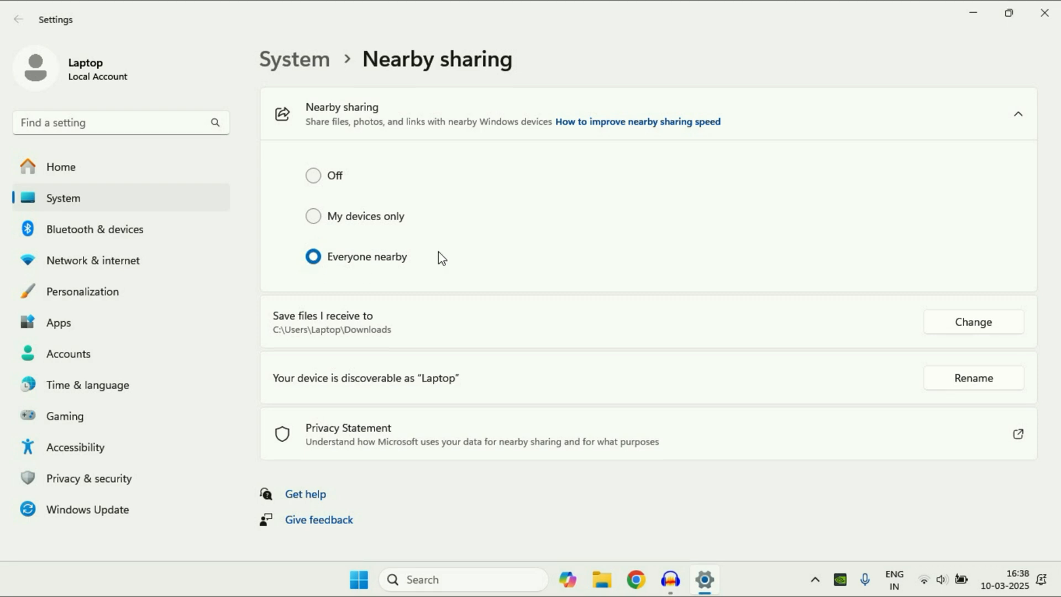
left_click(1044, 14)
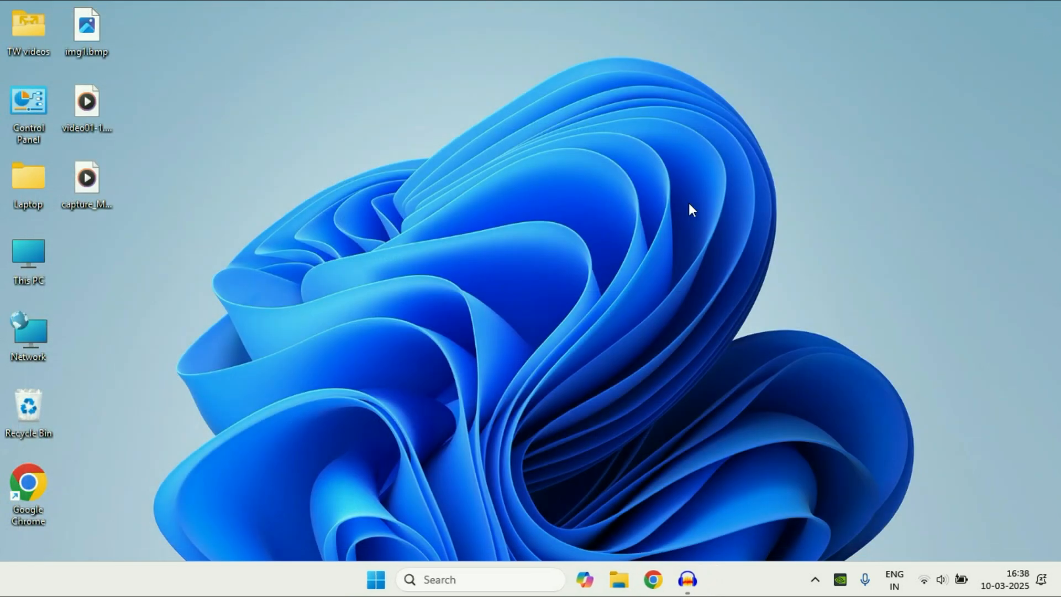
mouse_move(504, 248)
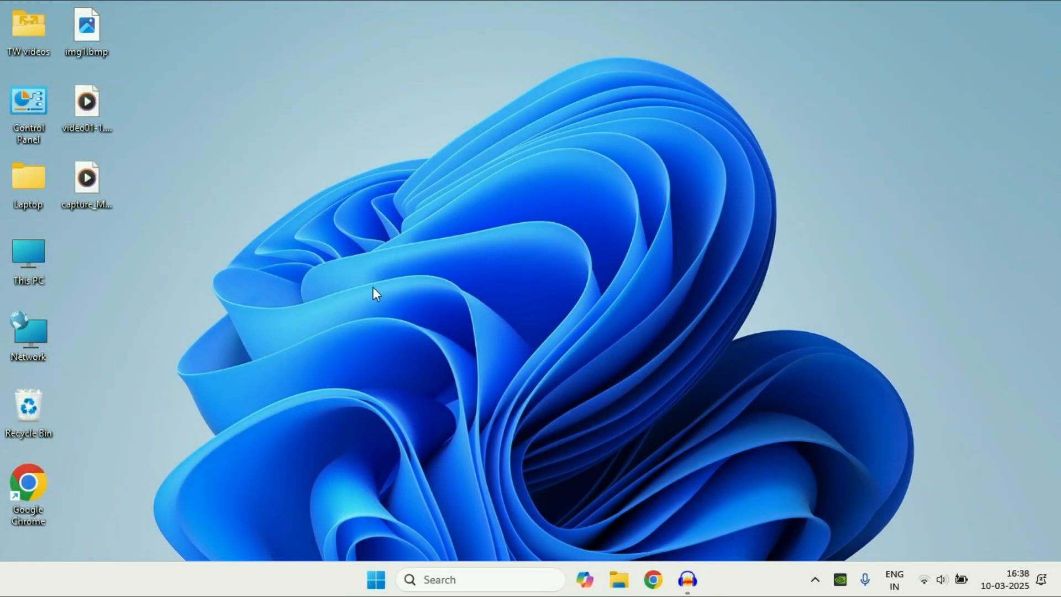
mouse_move(169, 32)
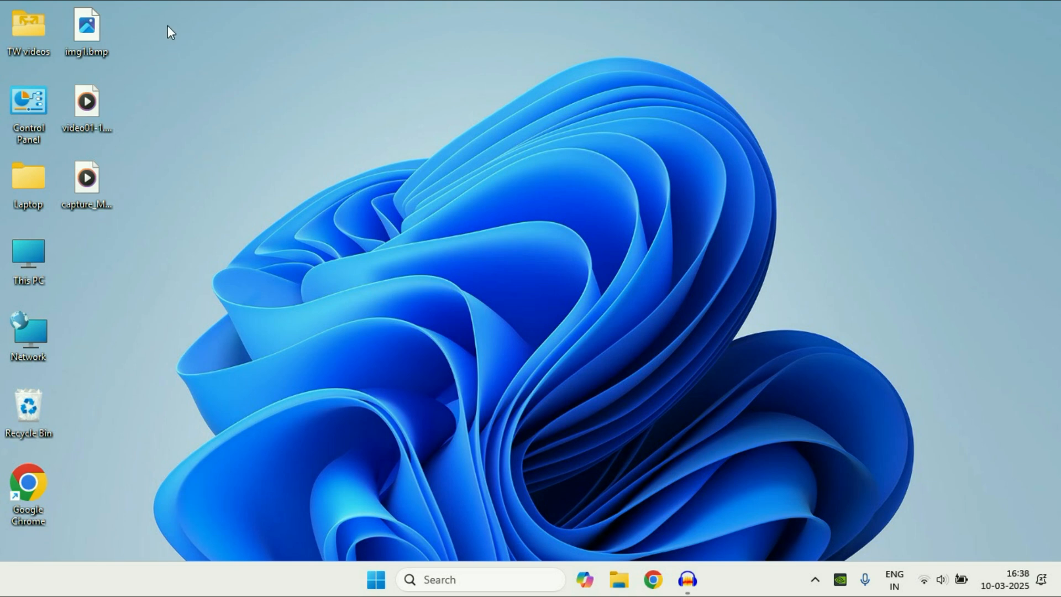
- Select img1.bmp and video01-1.wav together and start sharing them from the context menu
left_click_drag(169, 31, 73, 135)
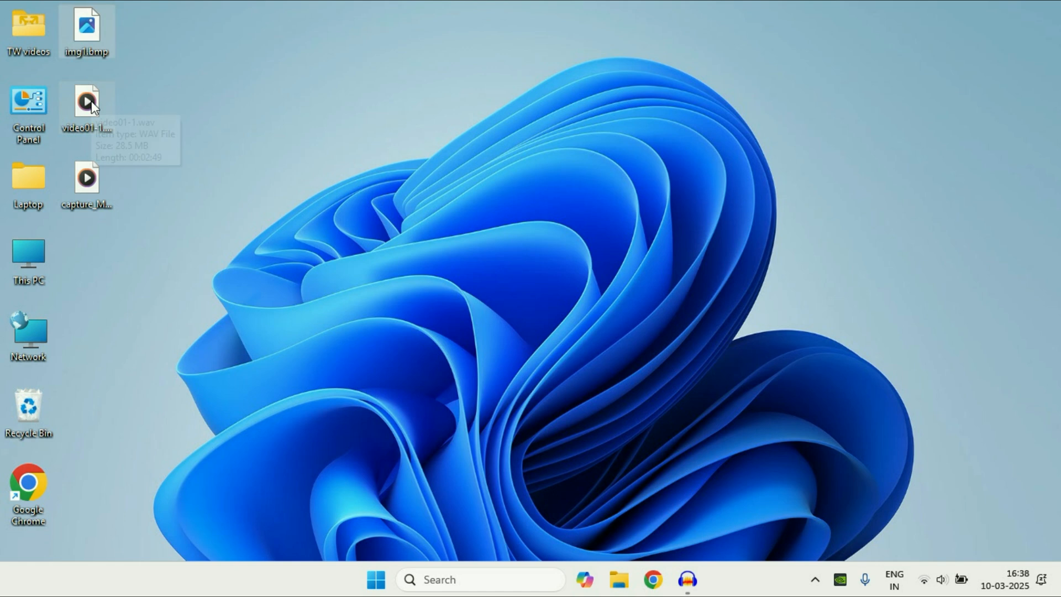
right_click(86, 105)
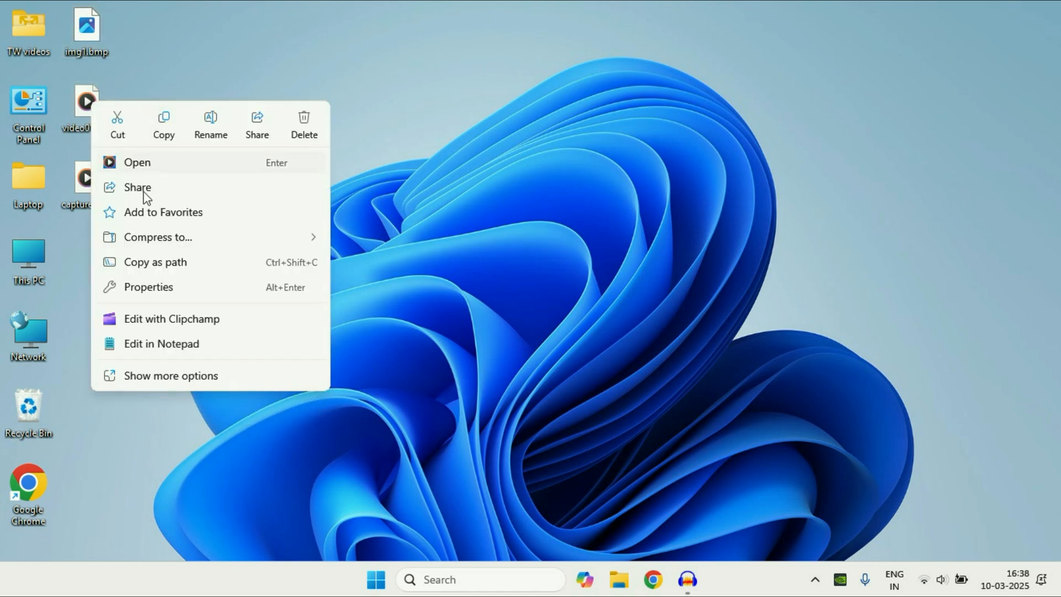
left_click(138, 162)
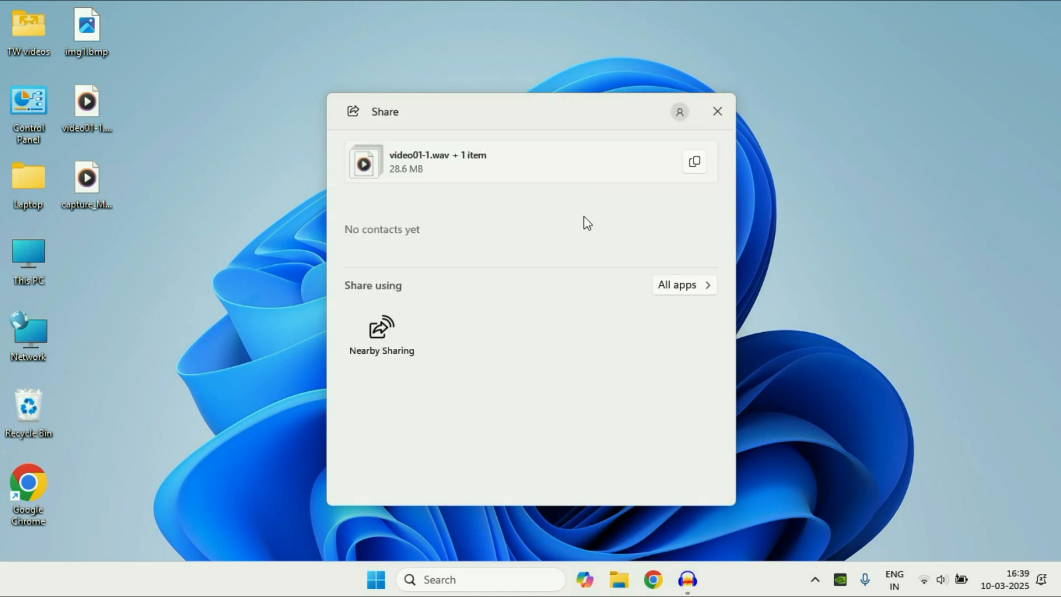
- Choose Nearby Sharing in the Share dialog so My Phone appears as a nearby device
left_click(683, 284)
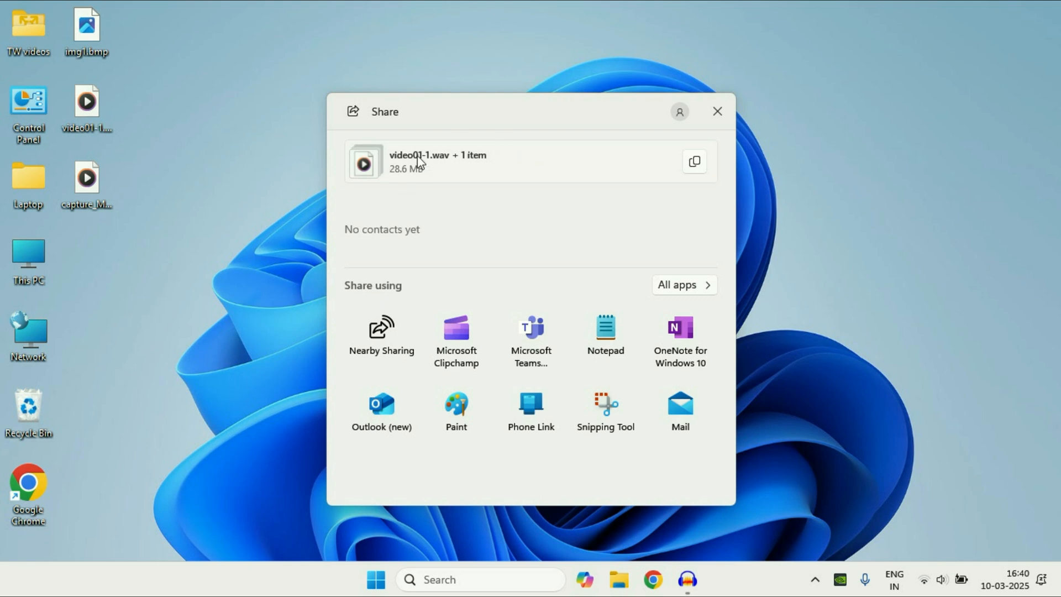
mouse_move(475, 216)
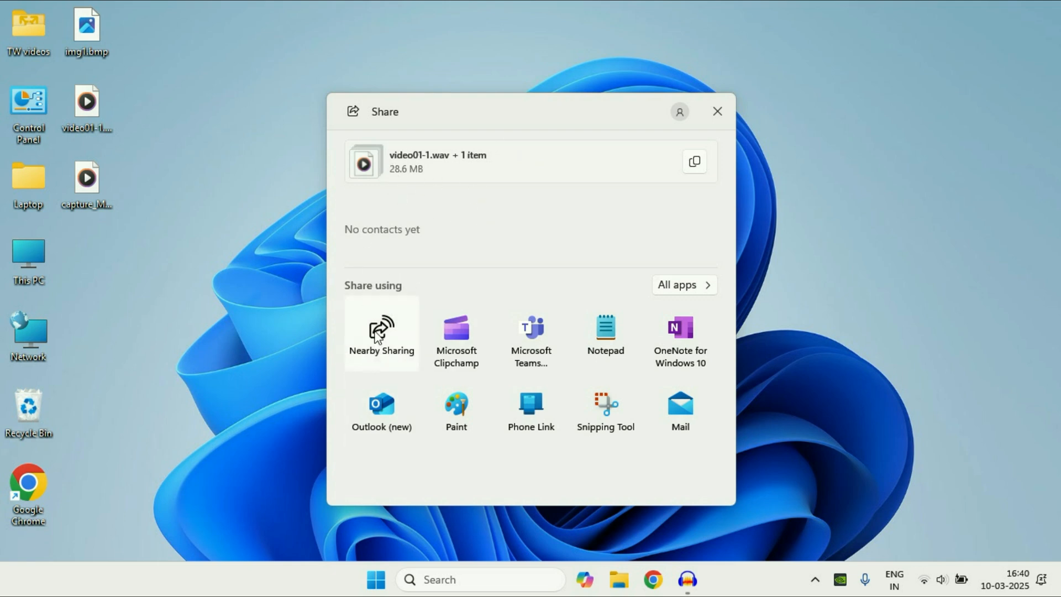
left_click(382, 332)
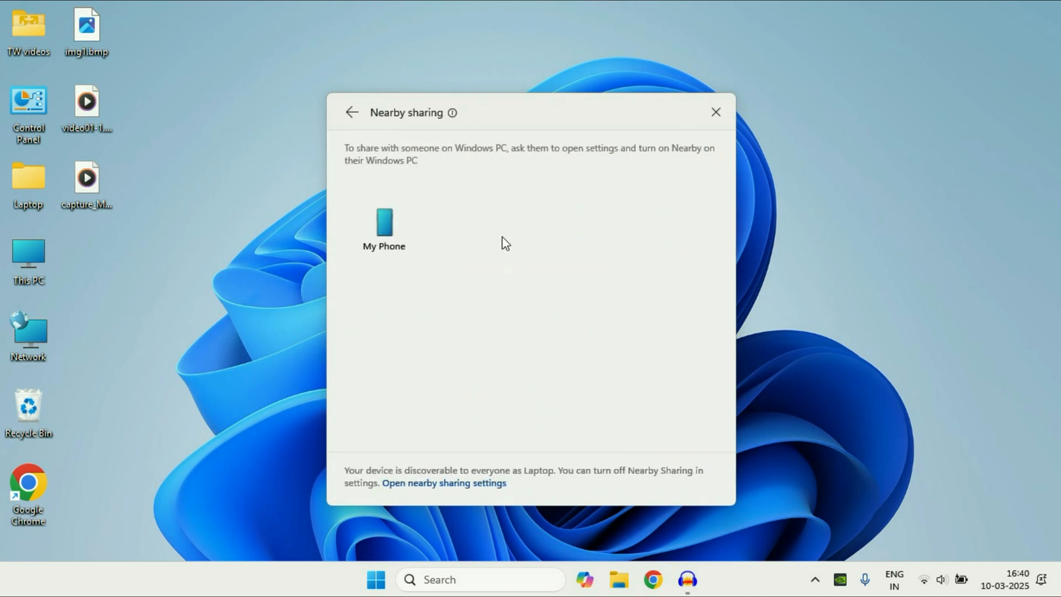
mouse_move(495, 212)
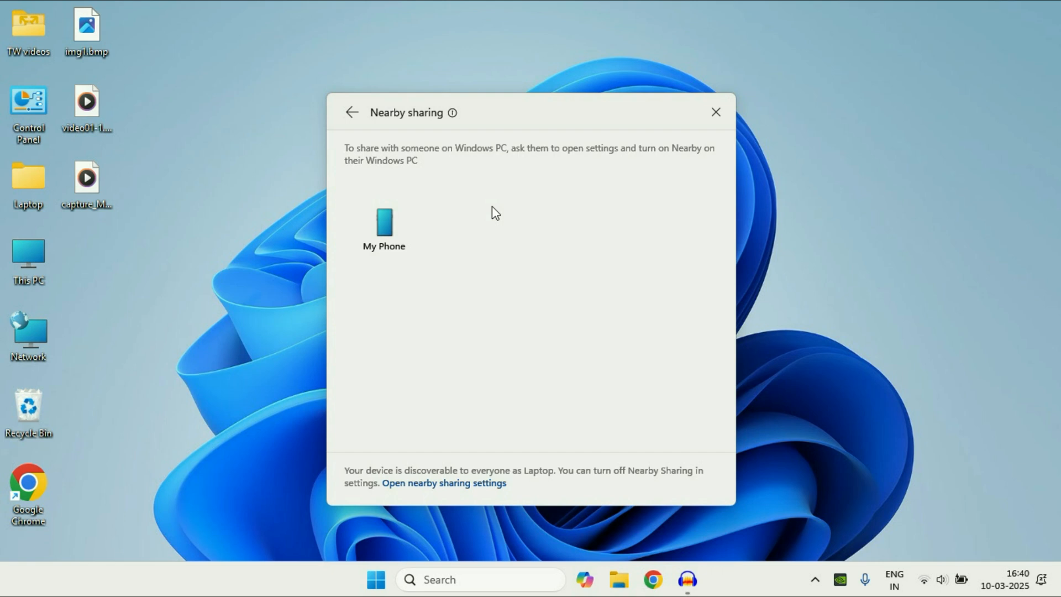
mouse_move(472, 227)
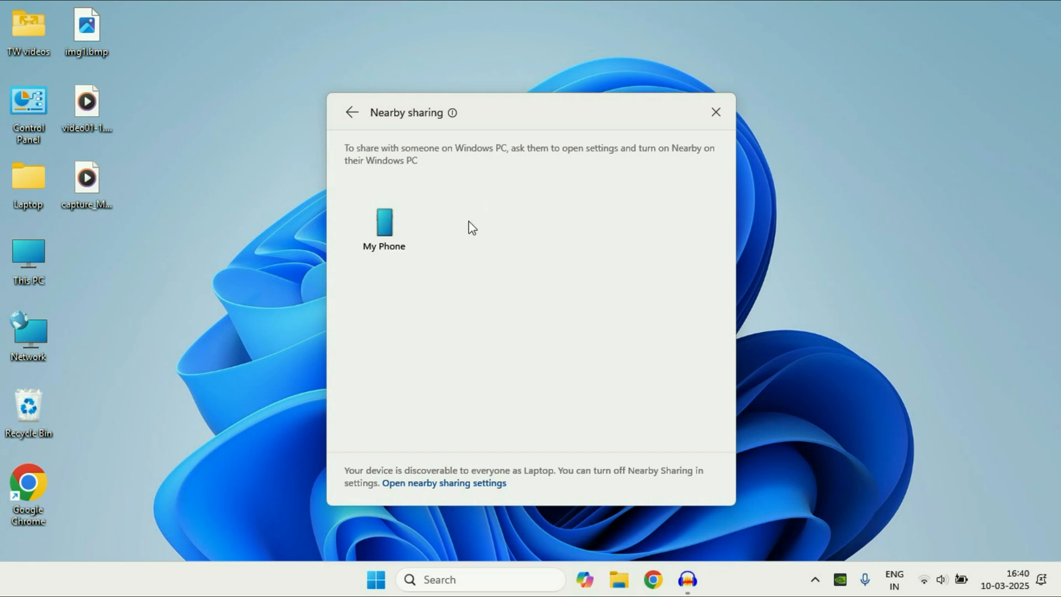
mouse_move(1037, 579)
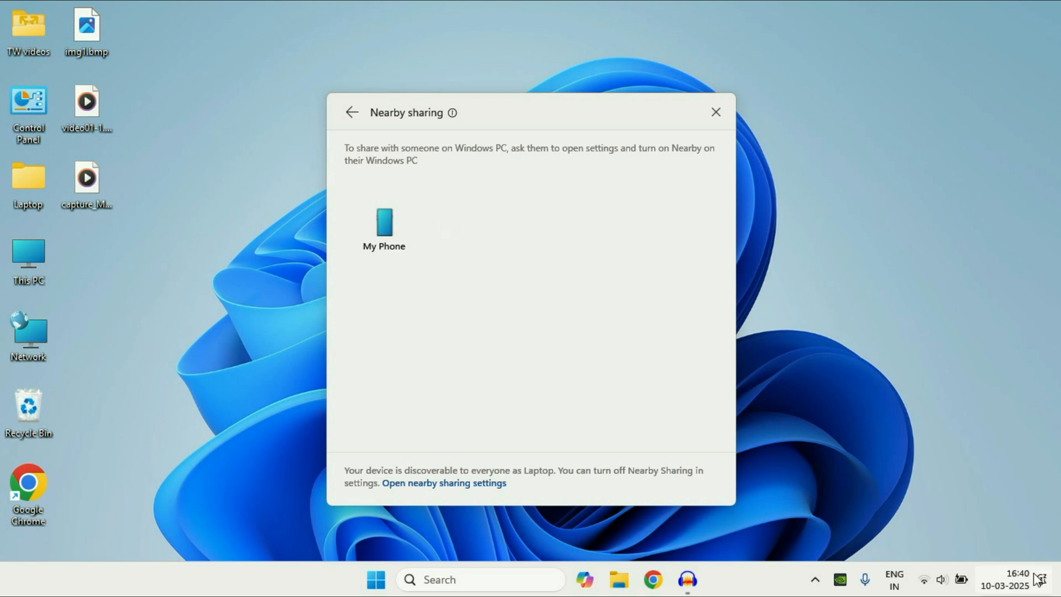
mouse_move(957, 156)
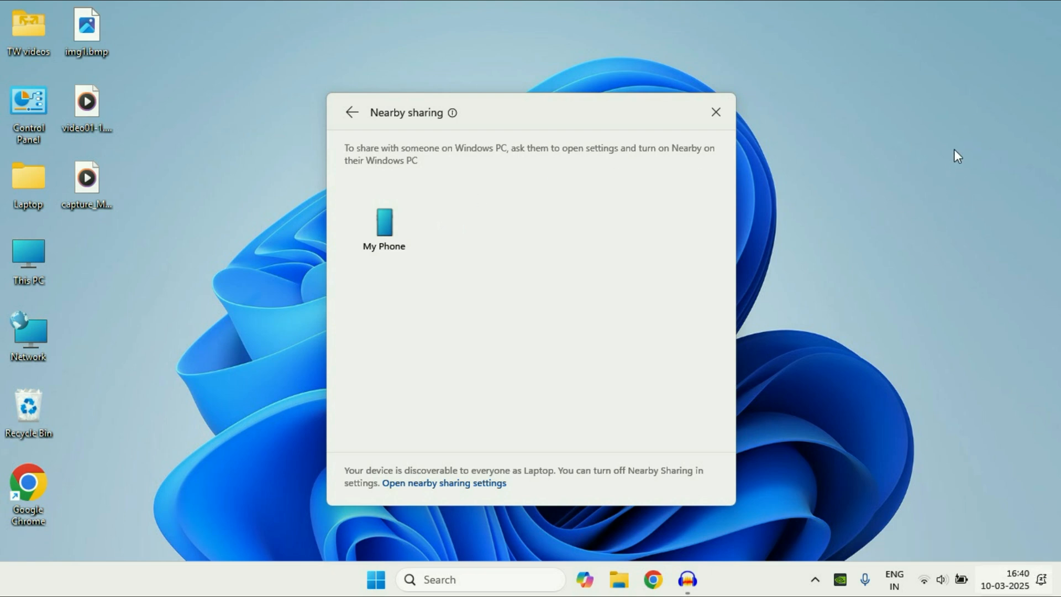
mouse_move(670, 187)
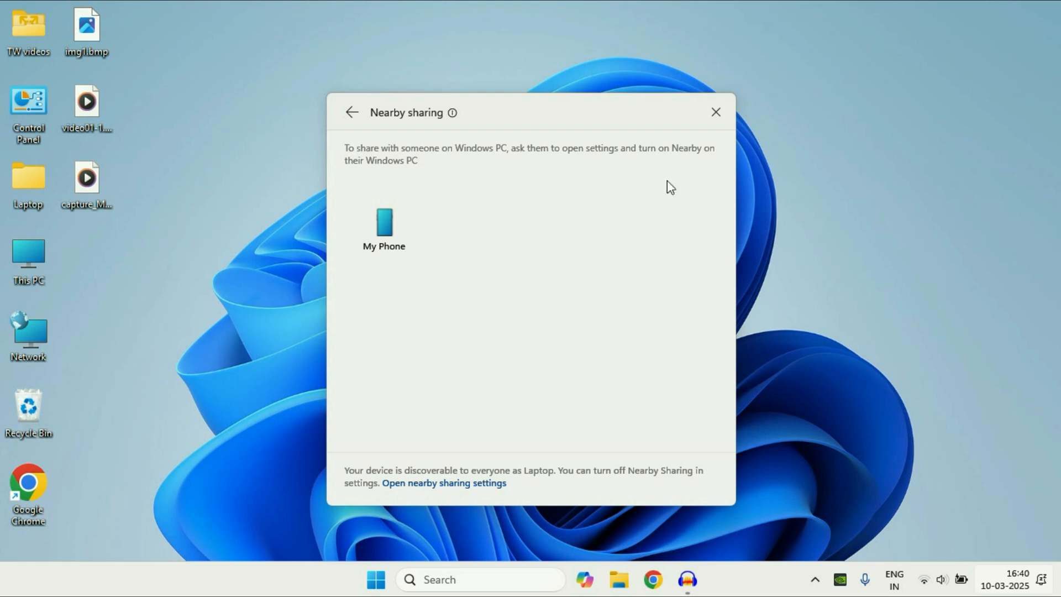
- Dismiss the nearby devices list offering My Phone, returning to the desktop
left_click(715, 113)
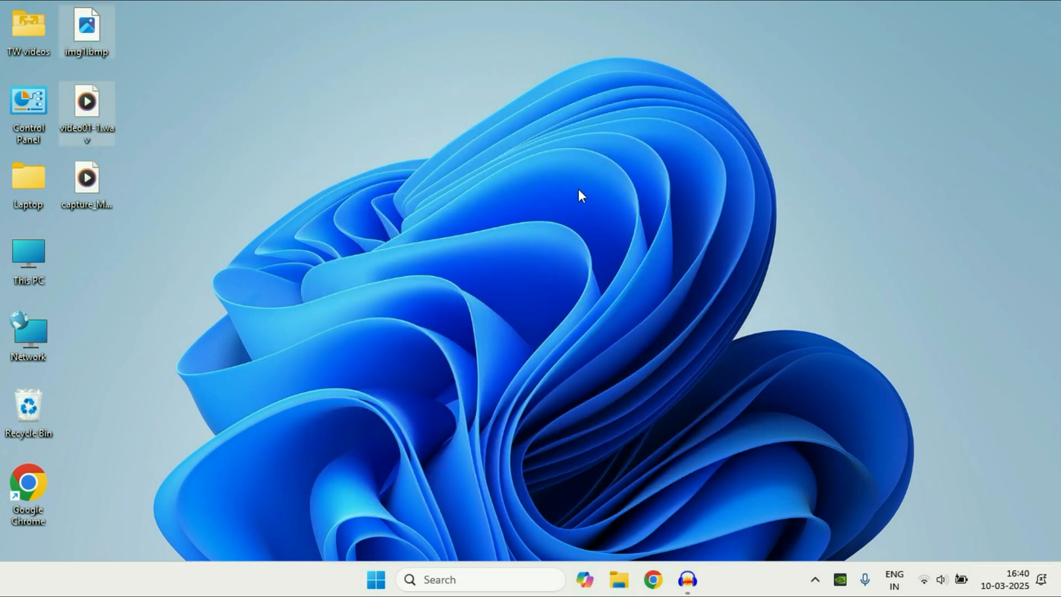
mouse_move(580, 178)
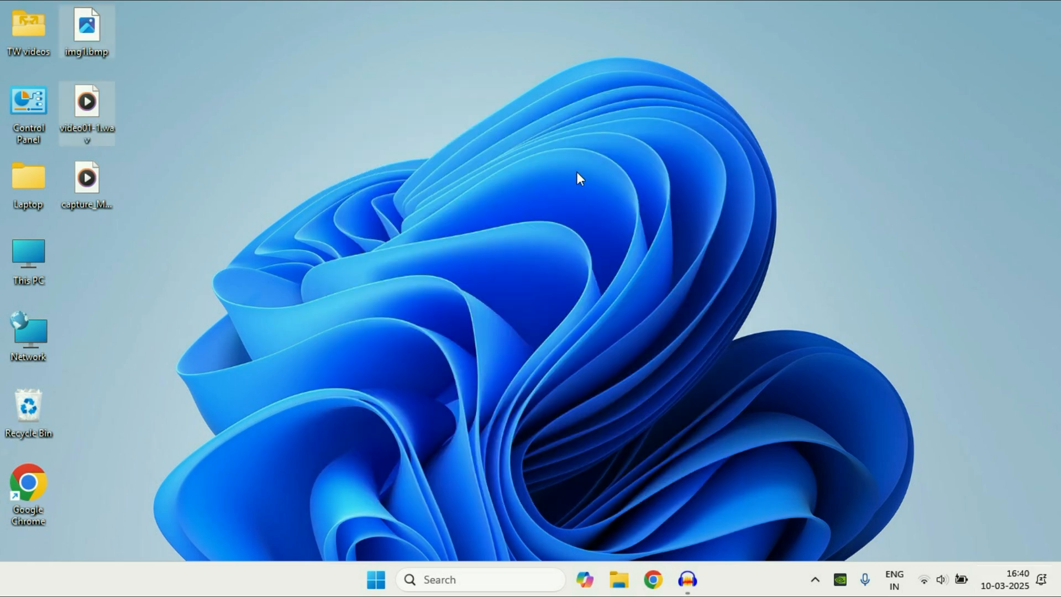